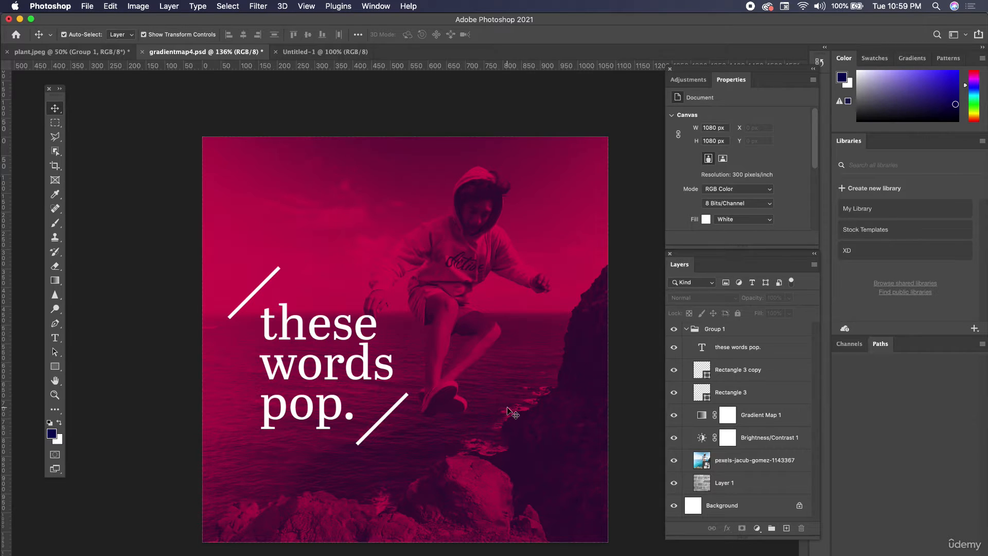
mouse_move(325, 63)
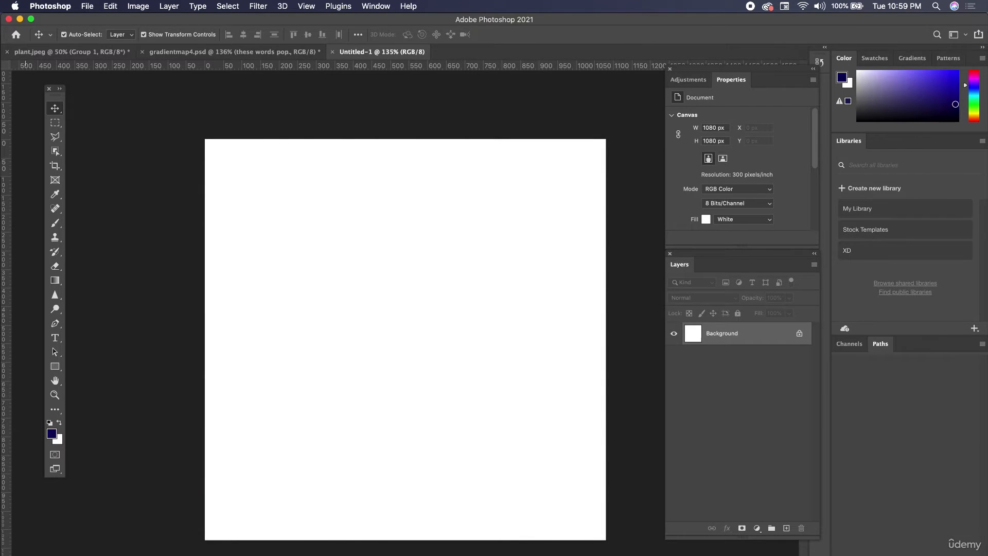
Open pexels-jacub-gomez-1143367.jpg, the photo of the boy jumping off a cliff.
click(309, 222)
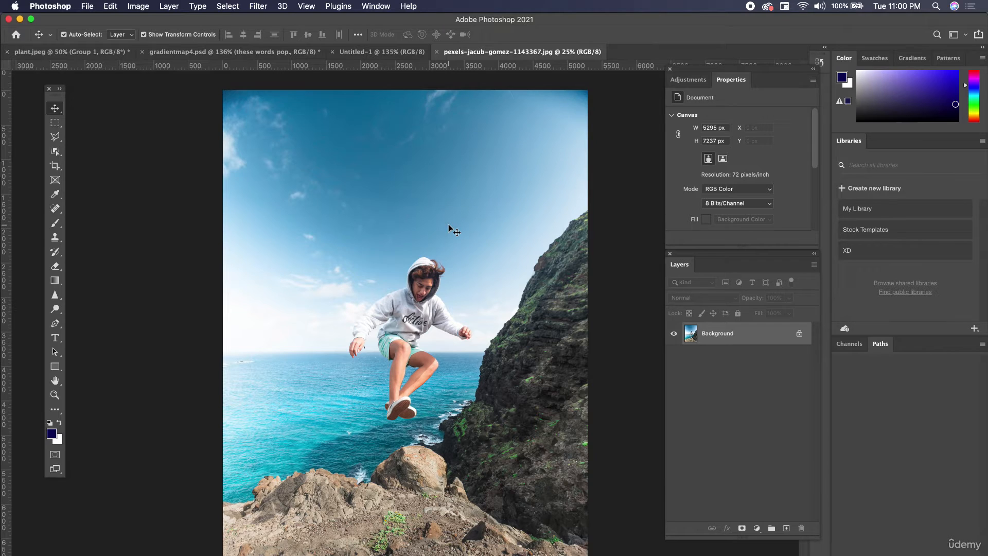
Unlock the photo's Background layer and drag the photo into the Untitled-1 square document.
double_click(717, 333)
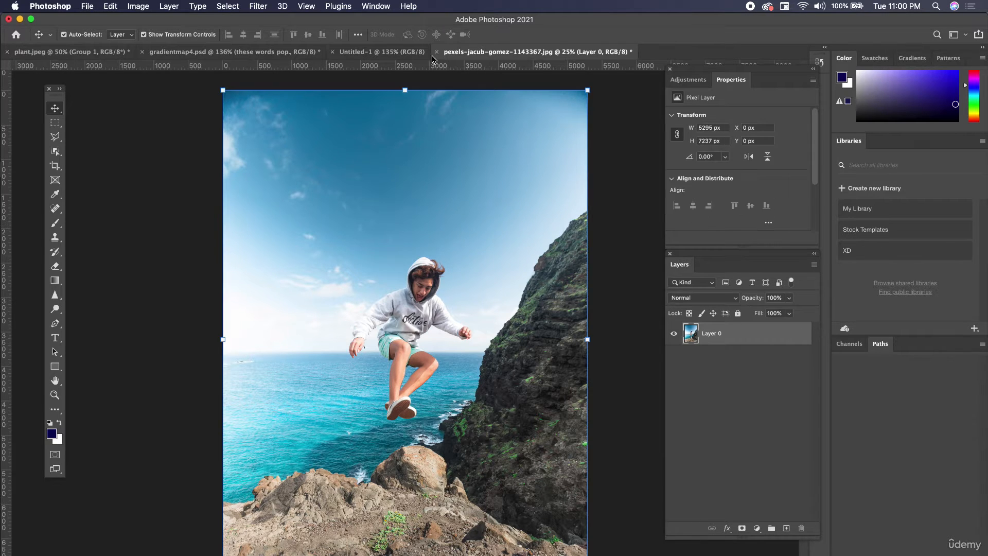
click(382, 52)
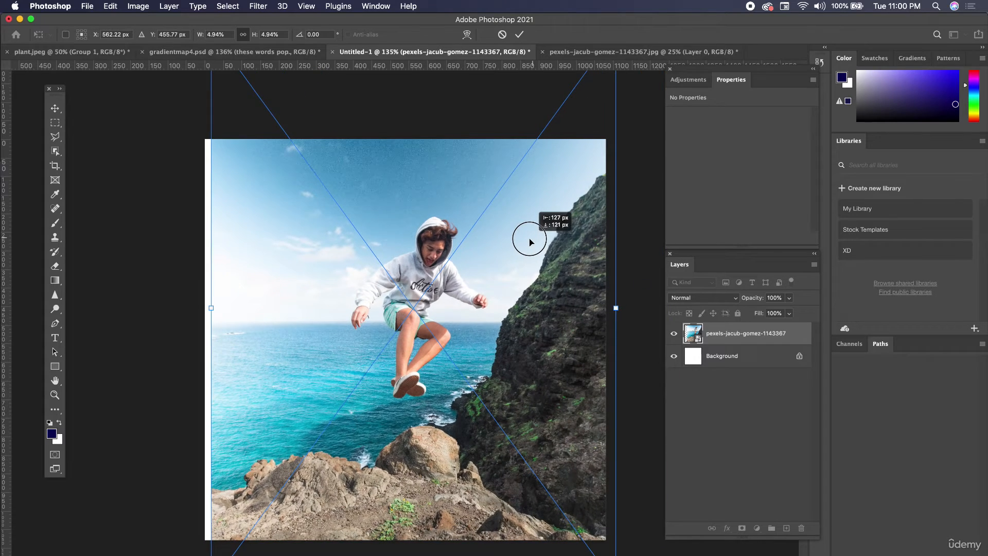
Scale the placed photo up with Free Transform until it covers the square and the boy looks bigger.
drag(529, 242, 505, 315)
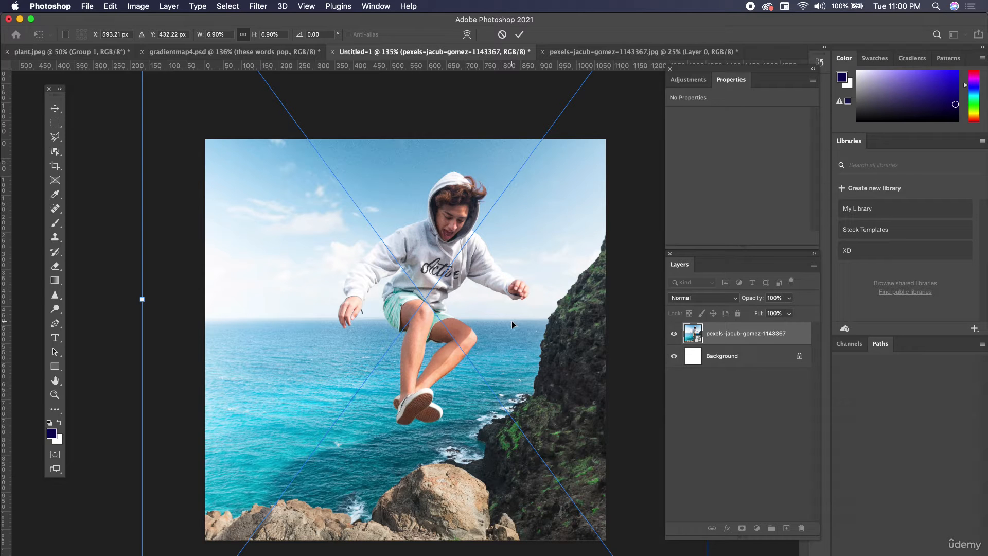
drag(512, 325, 518, 314)
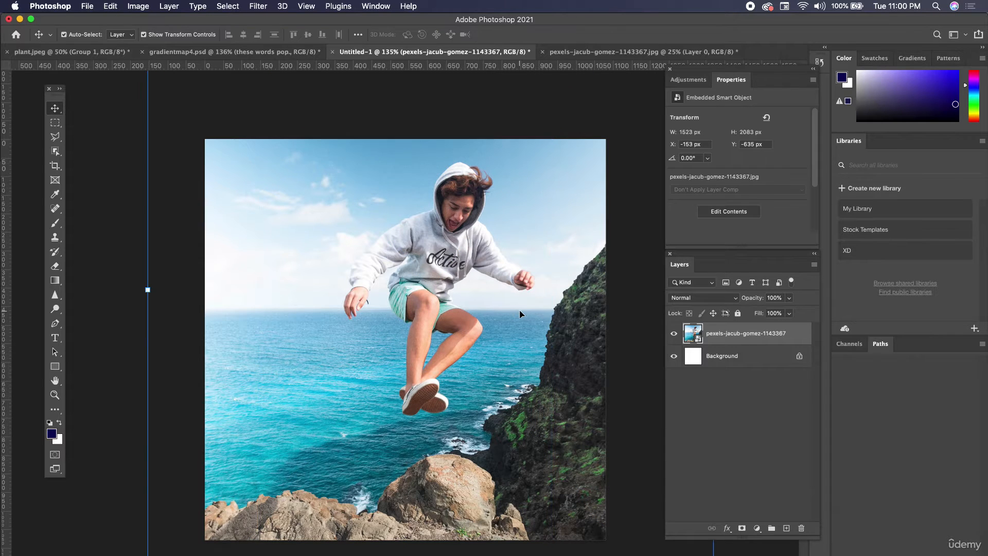
mouse_move(568, 292)
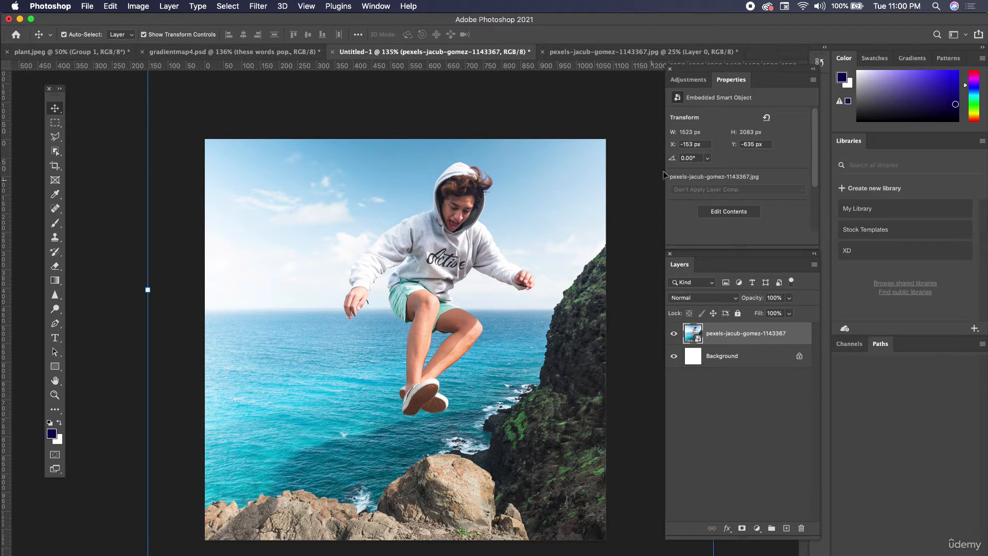
Add a Gradient Map adjustment layer over the photo and open its gradient for editing.
click(688, 79)
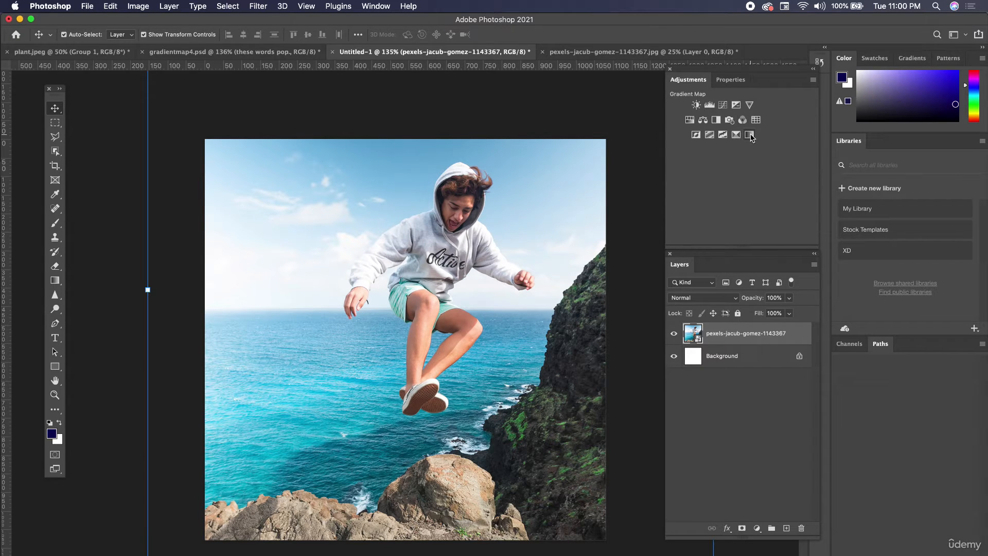
click(750, 135)
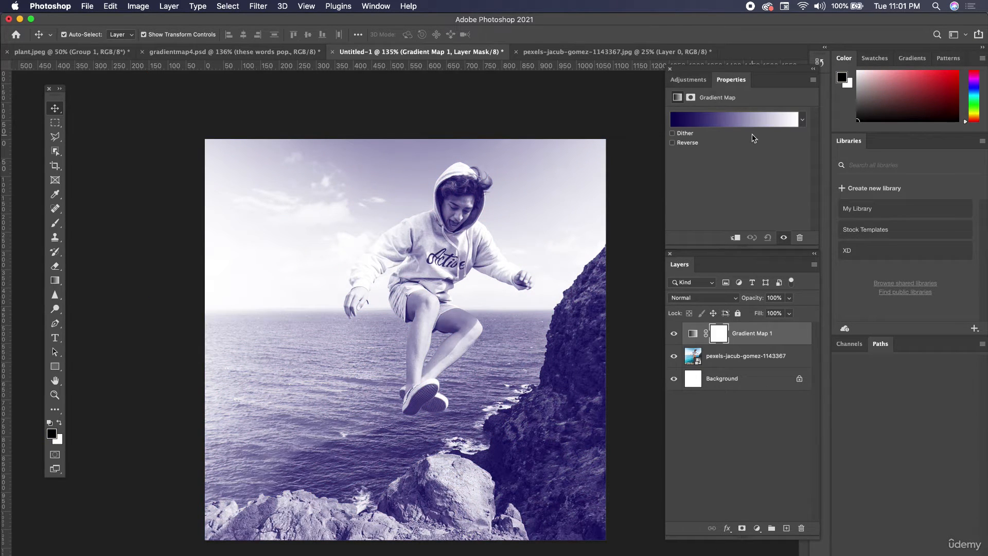
click(735, 119)
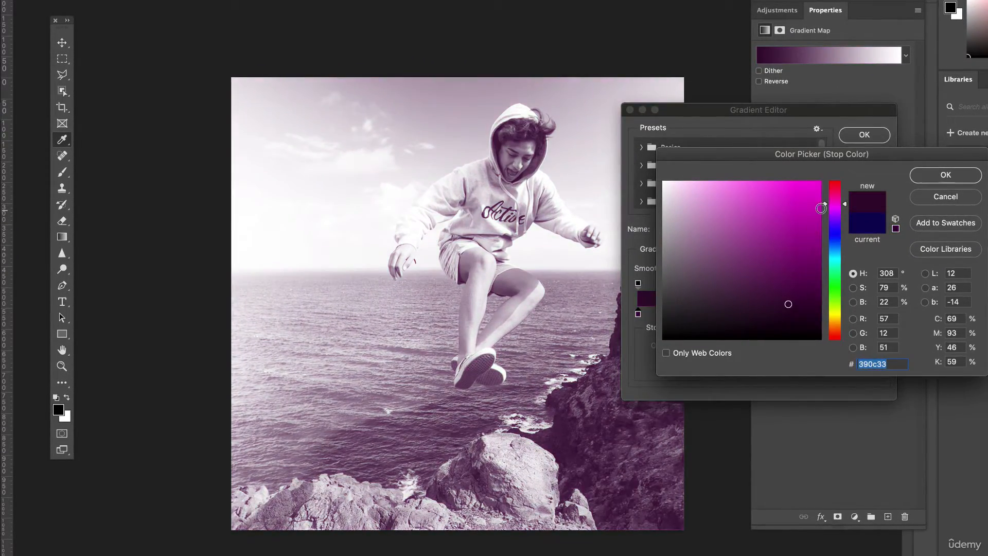
Set the gradient's right stop to a vivid, saturated crimson-pink.
click(944, 174)
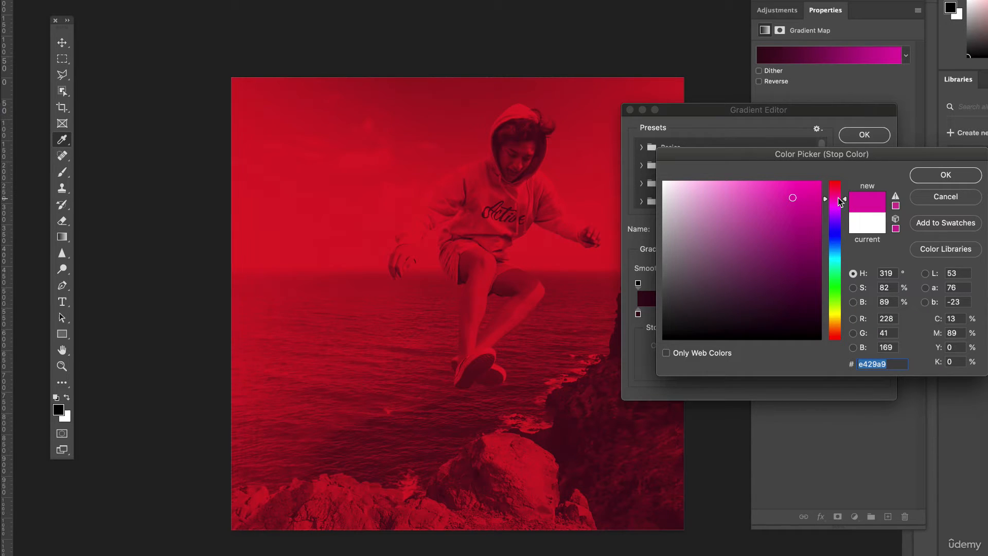
drag(835, 200, 839, 203)
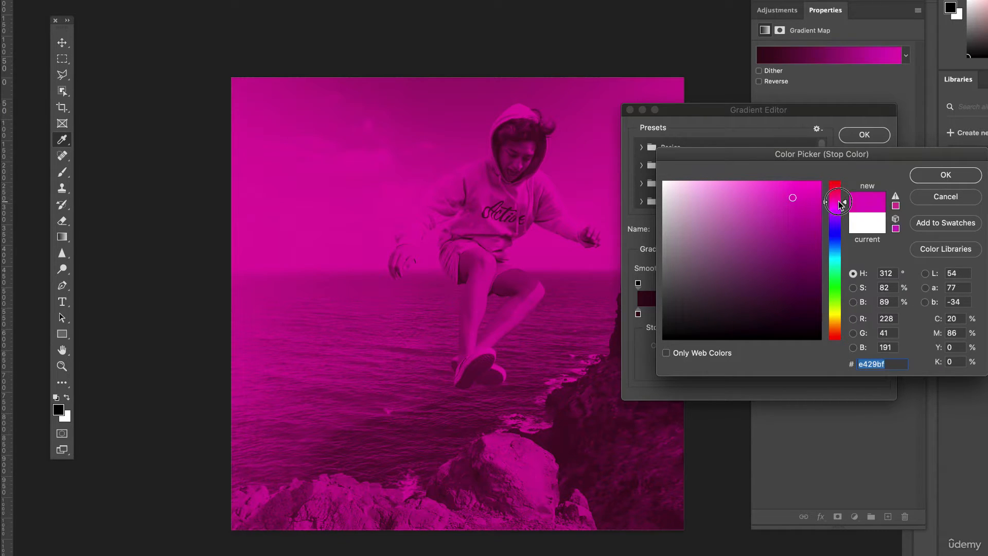
drag(837, 198, 837, 206)
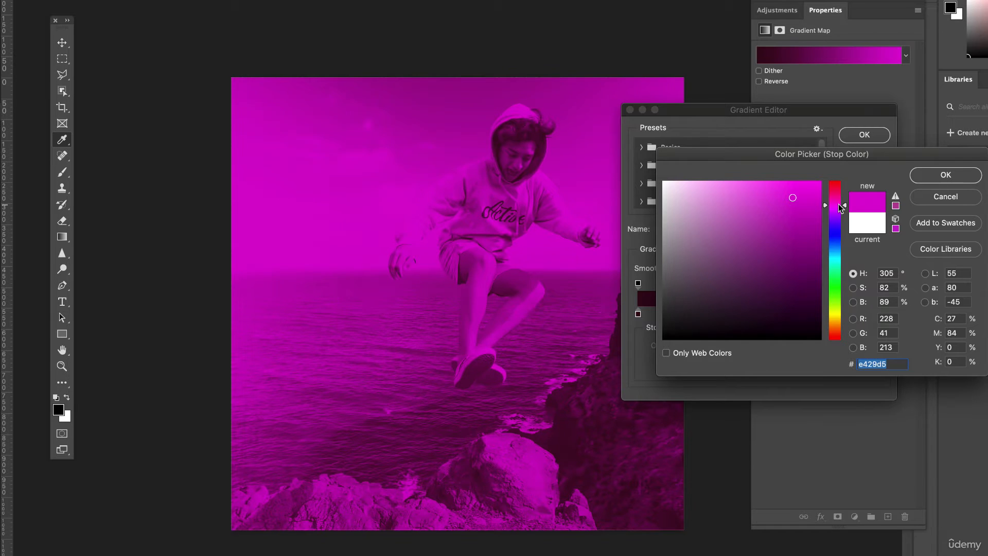
drag(839, 208, 839, 185)
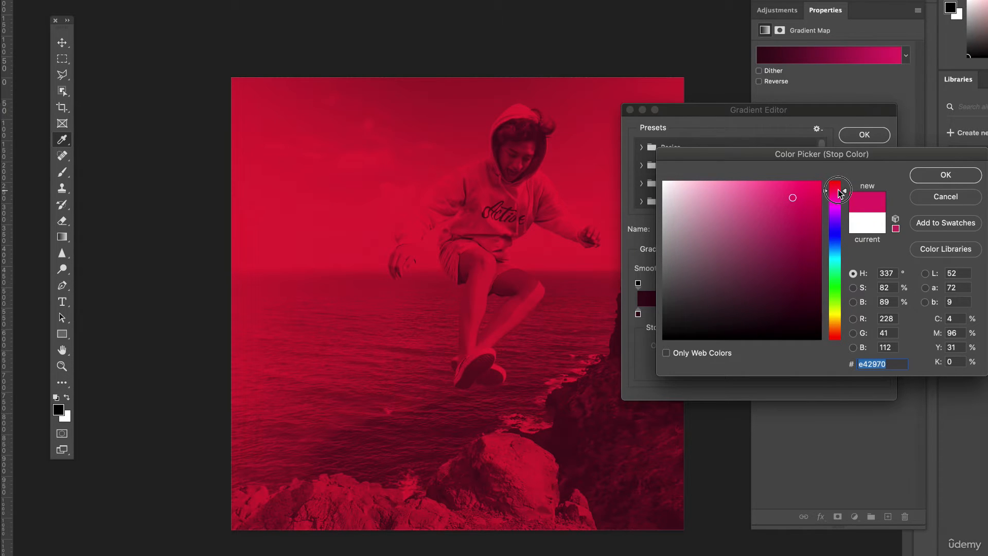
drag(837, 191, 837, 194)
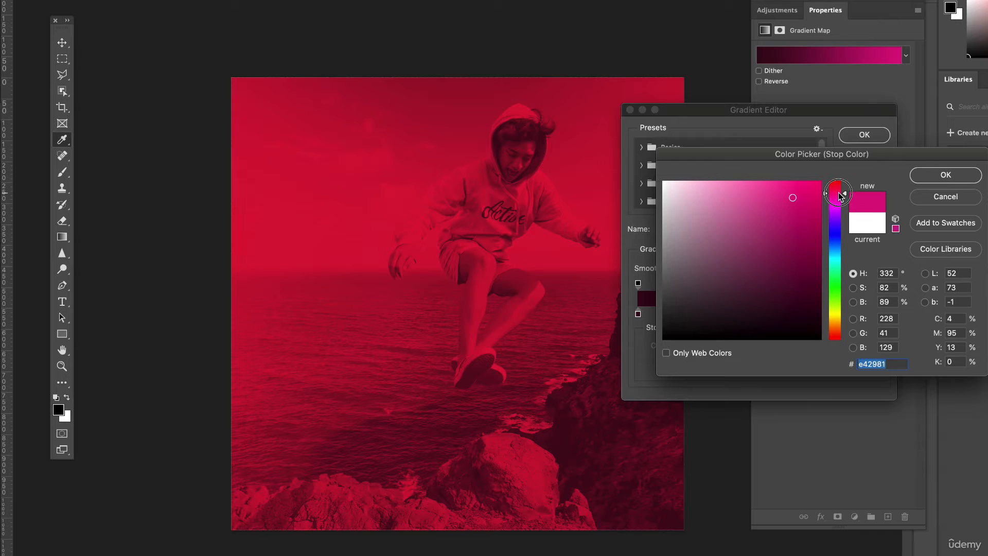
drag(839, 189, 839, 192)
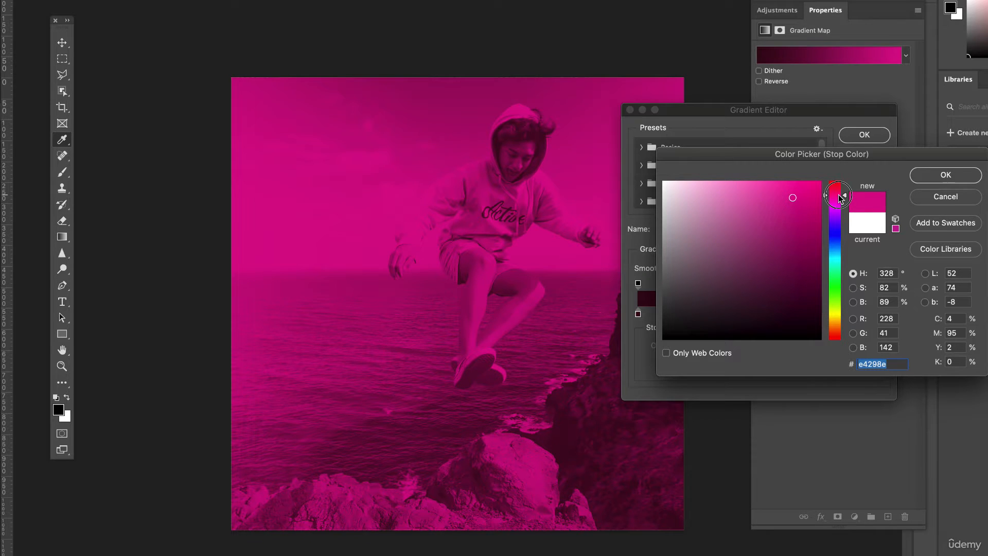
drag(837, 196, 837, 191)
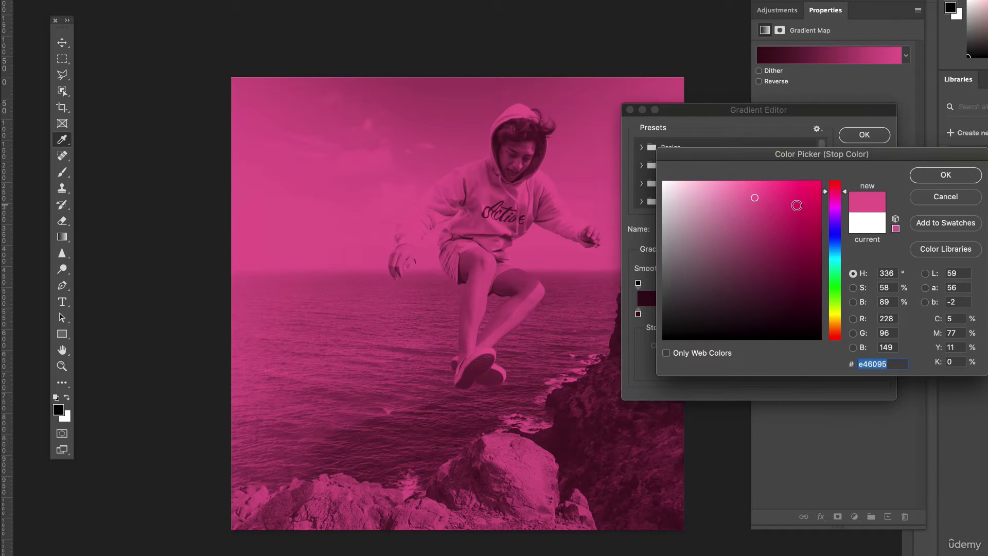
click(820, 196)
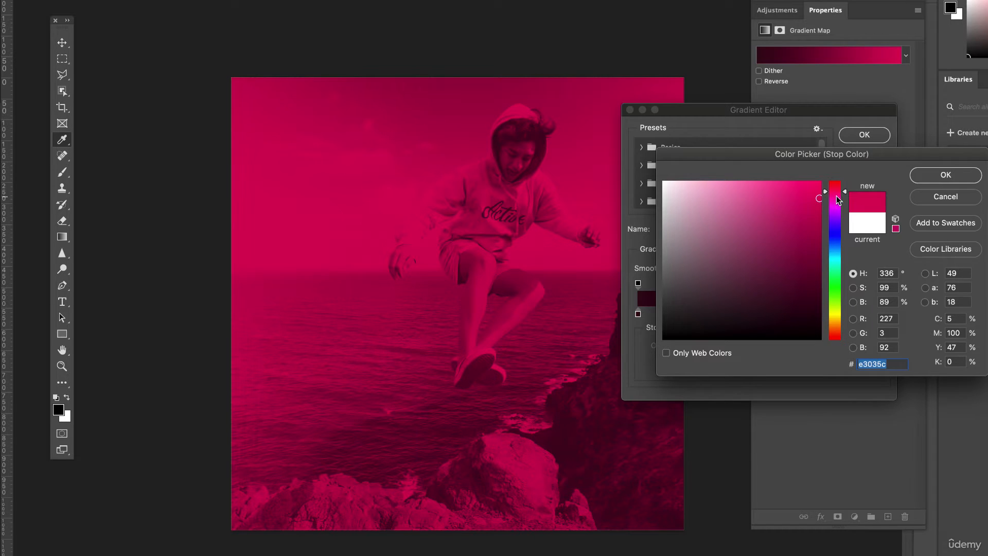
click(944, 175)
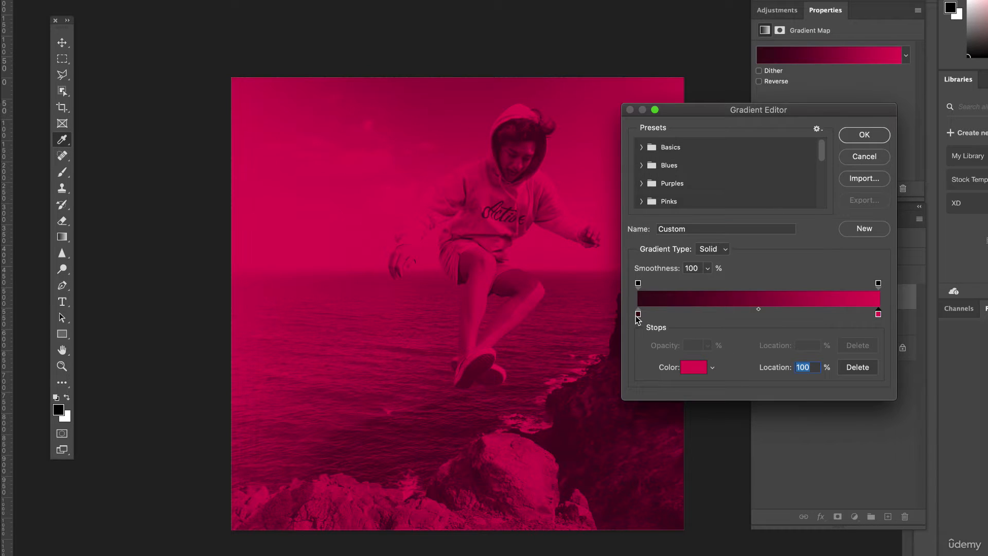
Set the gradient's left stop to a deep navy blue with slightly raised brightness.
click(693, 368)
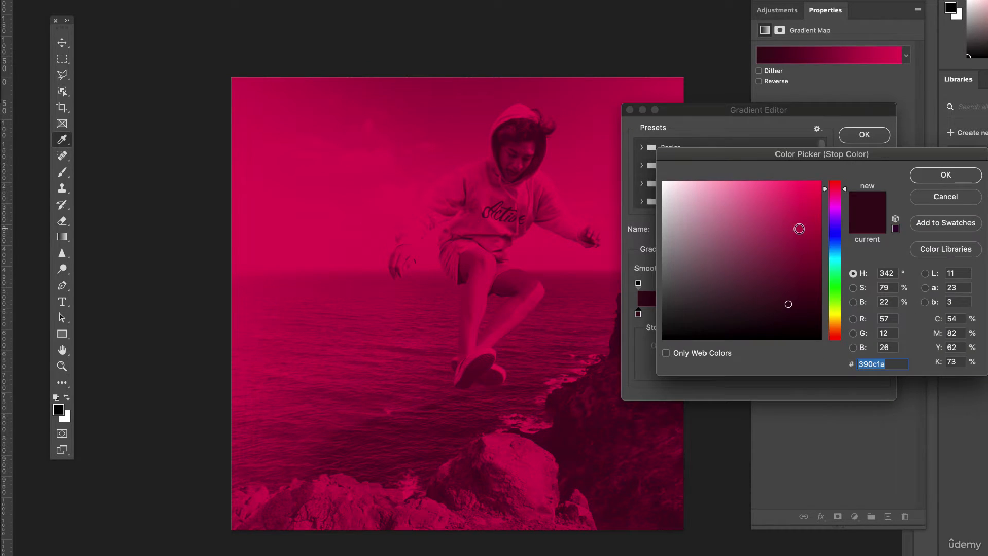
click(750, 312)
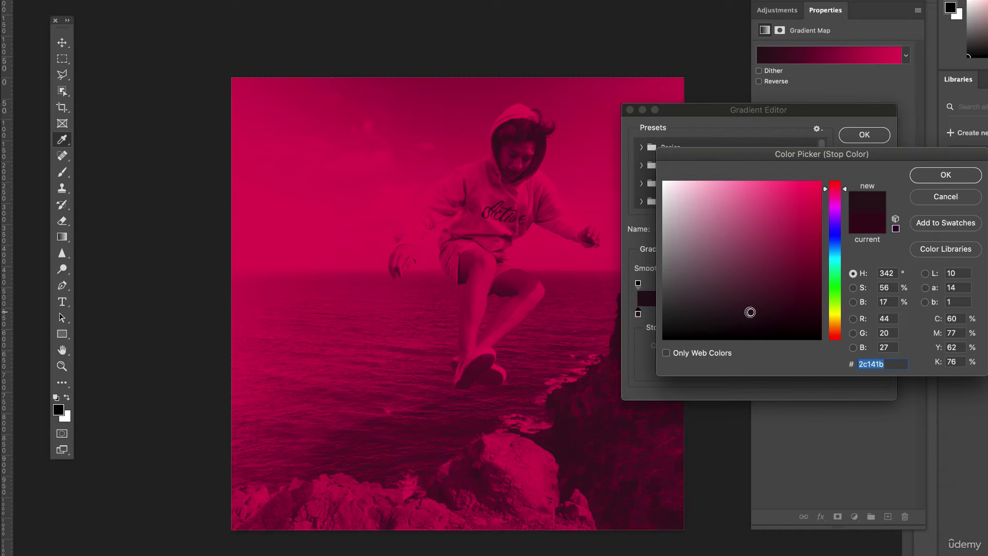
click(763, 309)
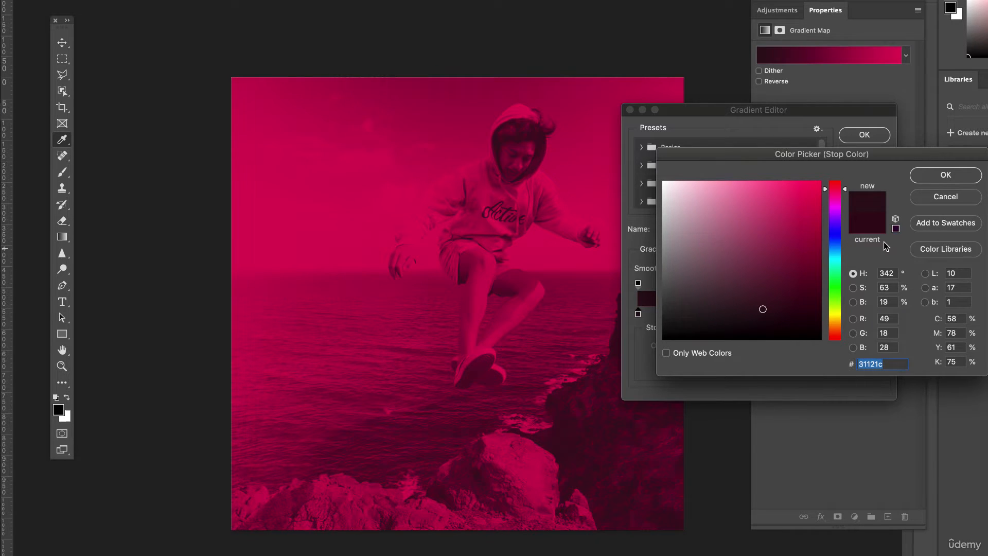
click(944, 174)
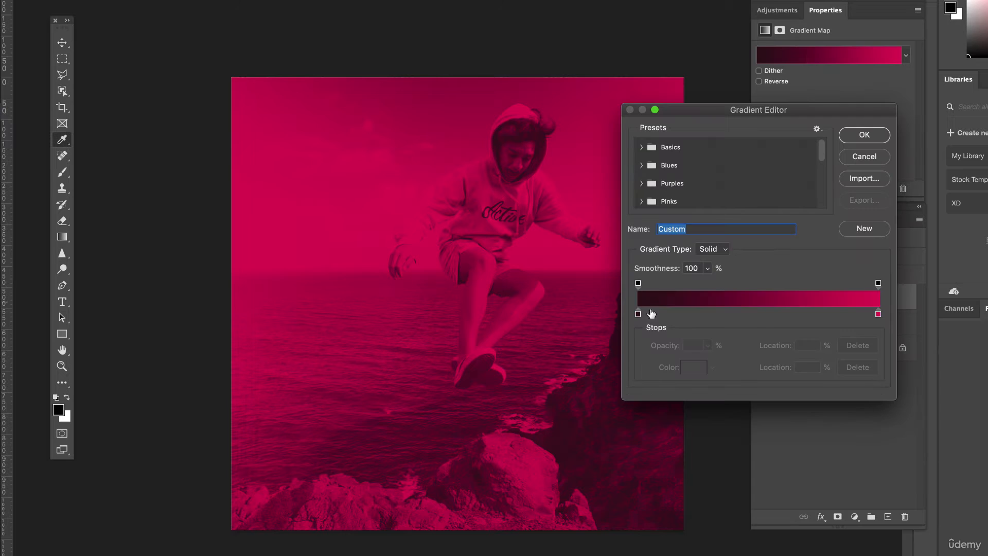
click(638, 314)
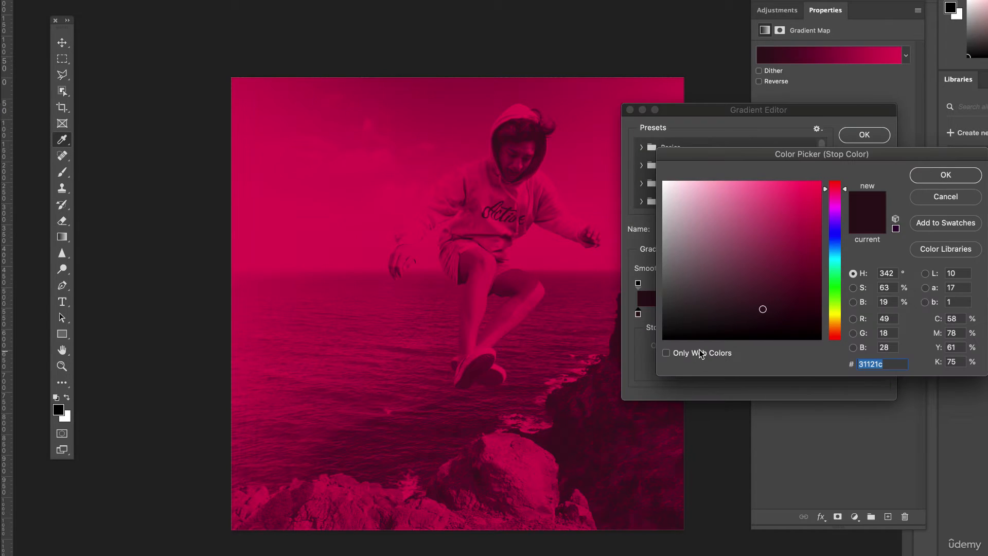
click(807, 254)
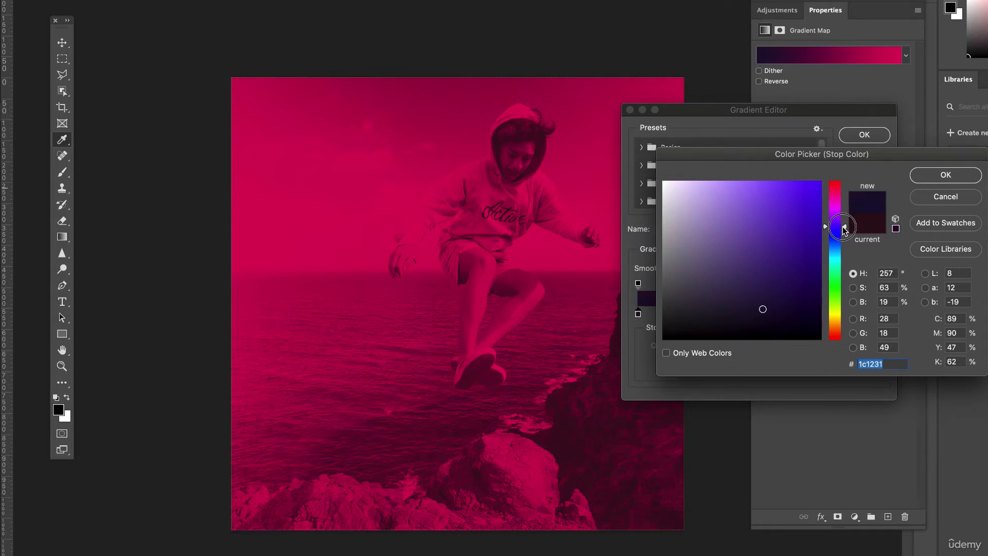
drag(844, 227, 844, 236)
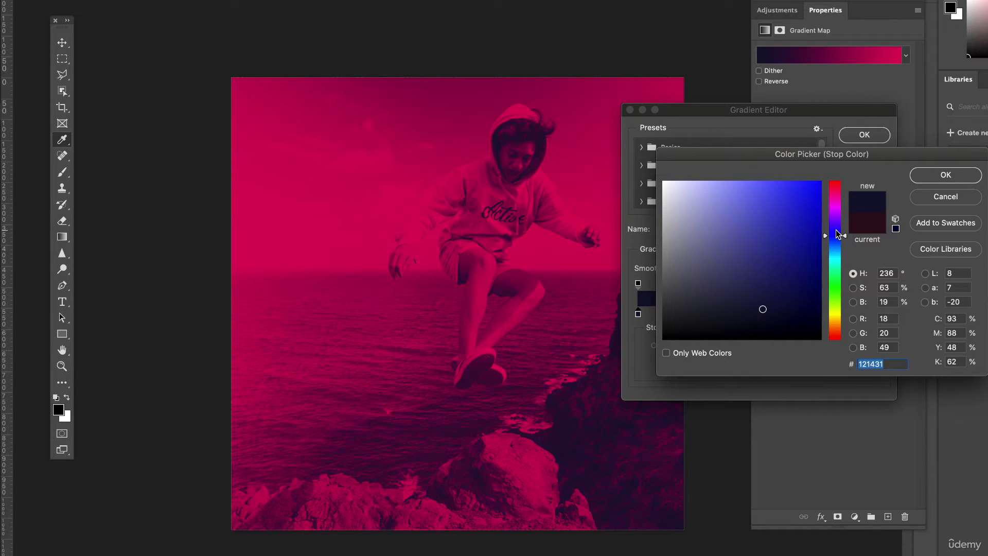
click(772, 295)
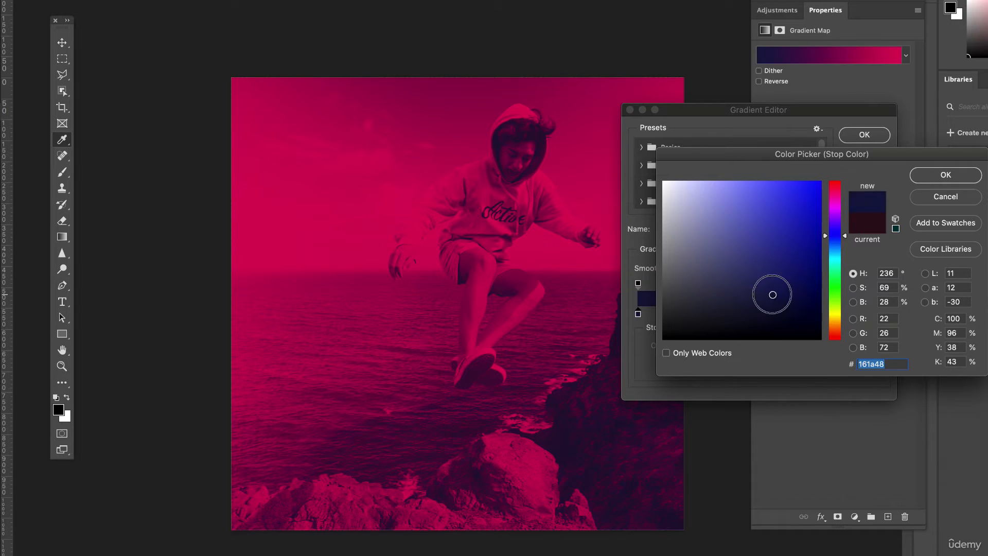
click(945, 175)
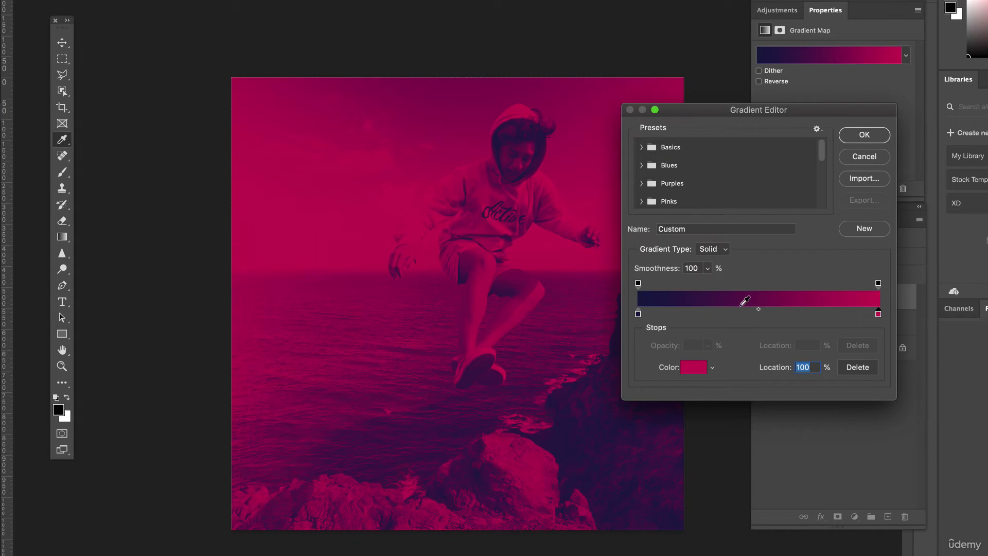
click(864, 134)
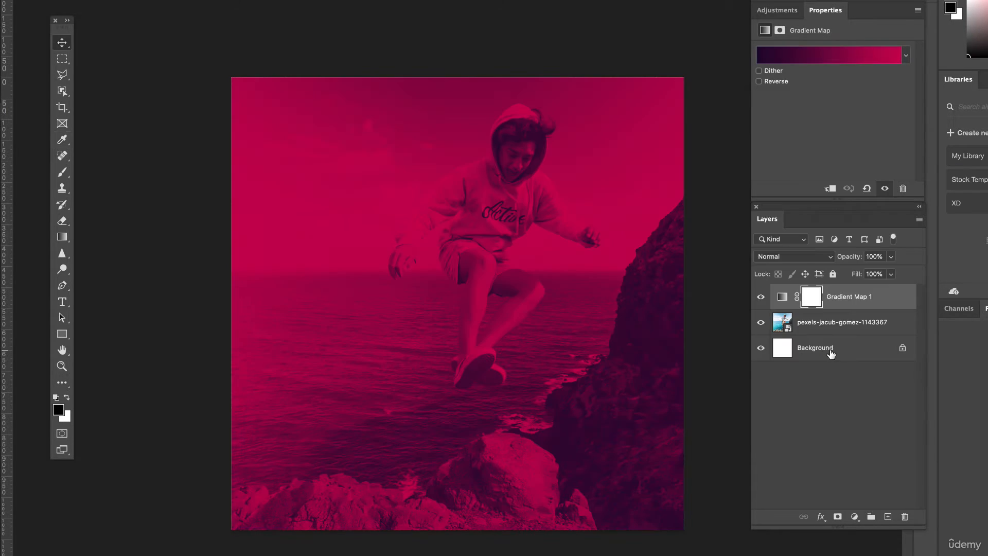
Add a Brightness/Contrast adjustment with Brightness -14 and Contrast 53.
click(778, 10)
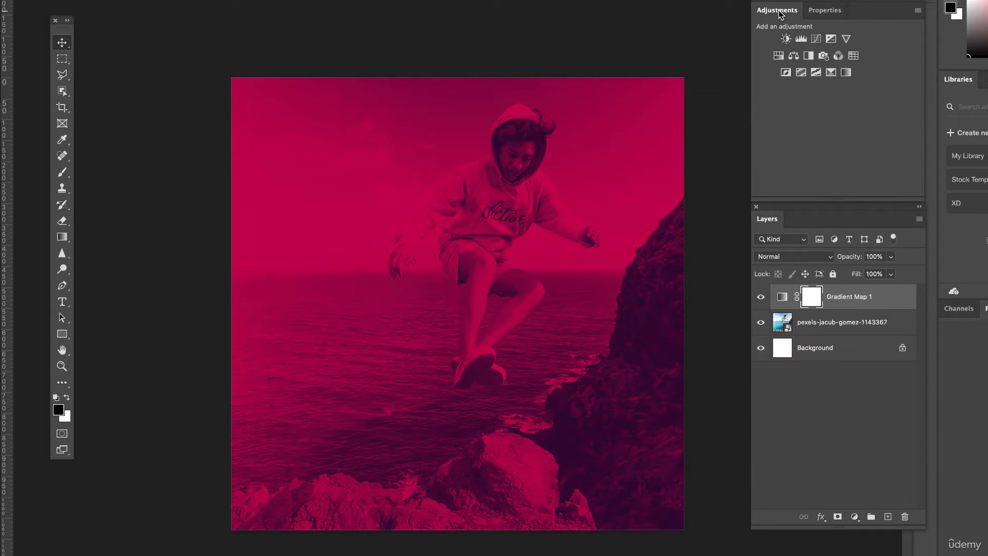
click(786, 39)
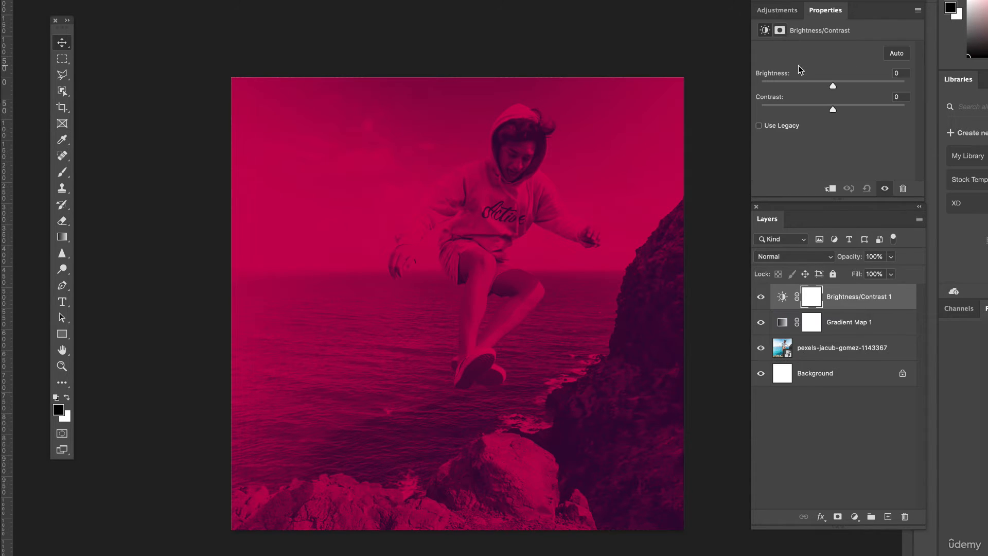
drag(833, 85, 840, 85)
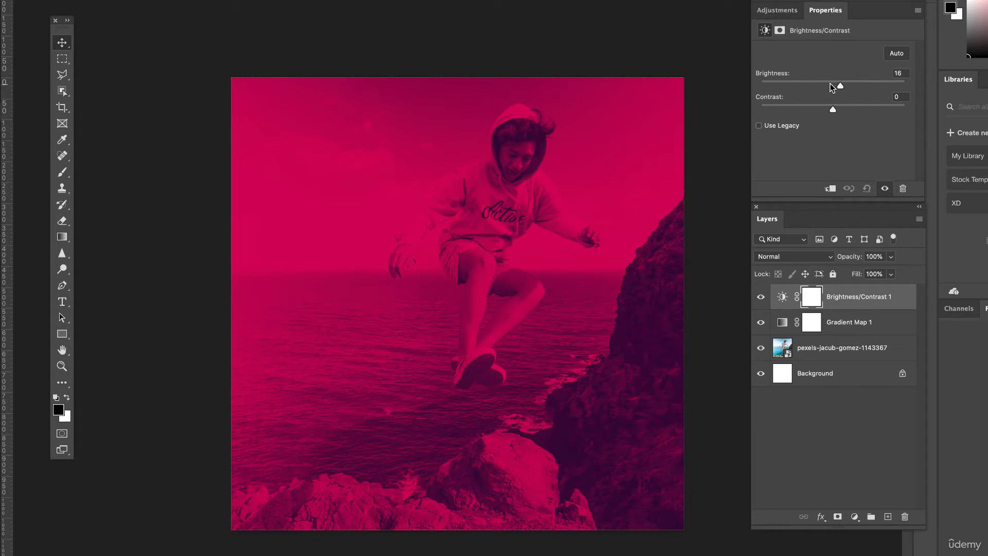
drag(839, 85, 818, 86)
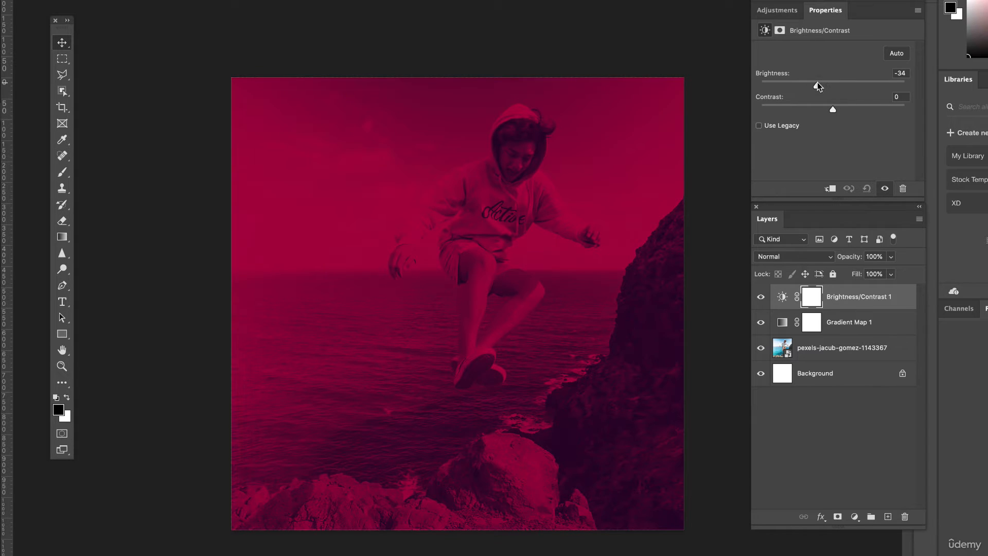
drag(815, 84, 821, 84)
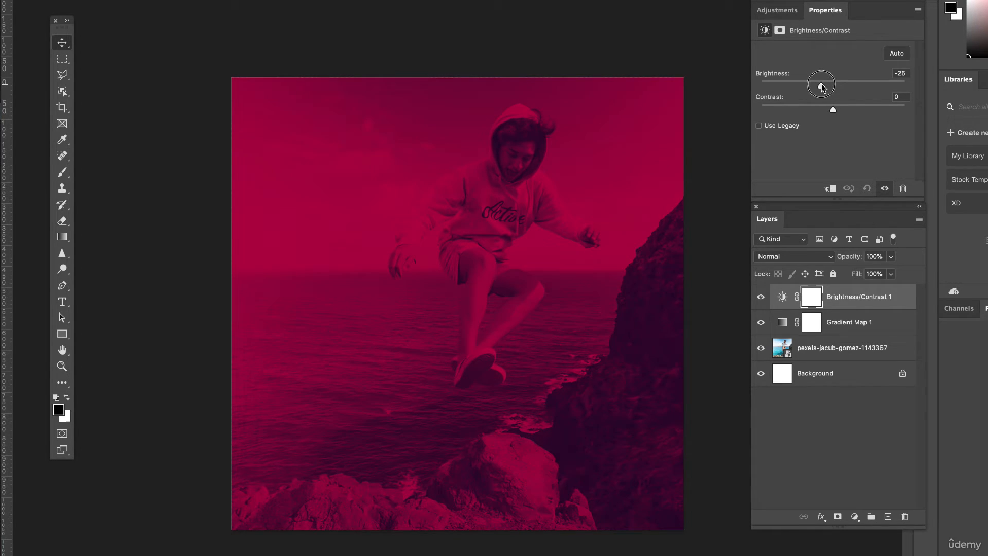
drag(822, 85, 845, 85)
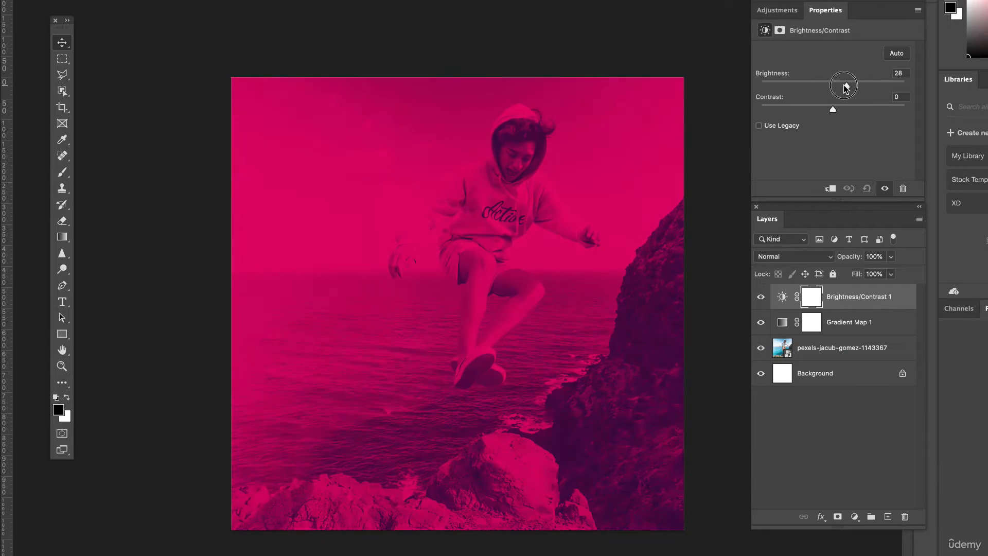
drag(845, 86, 826, 87)
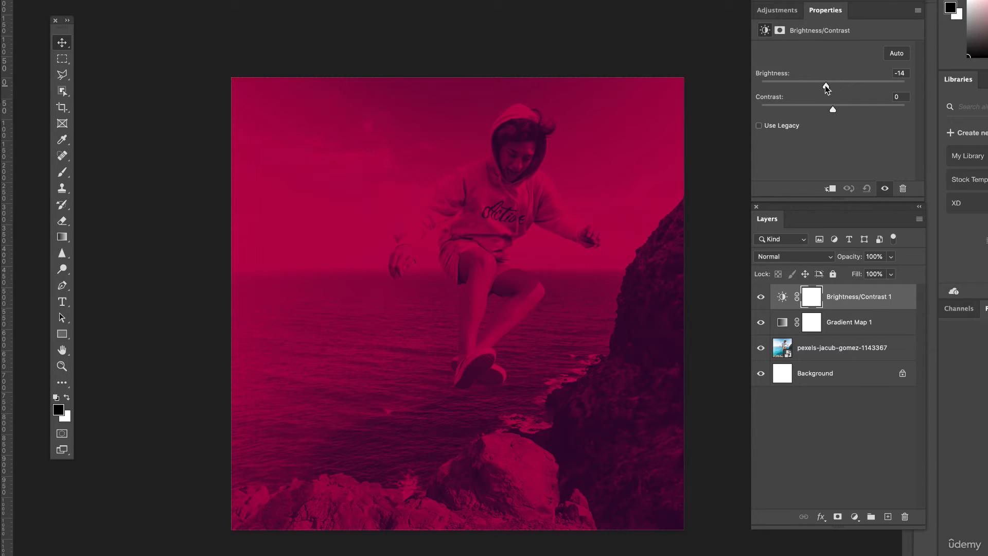
drag(833, 109, 857, 109)
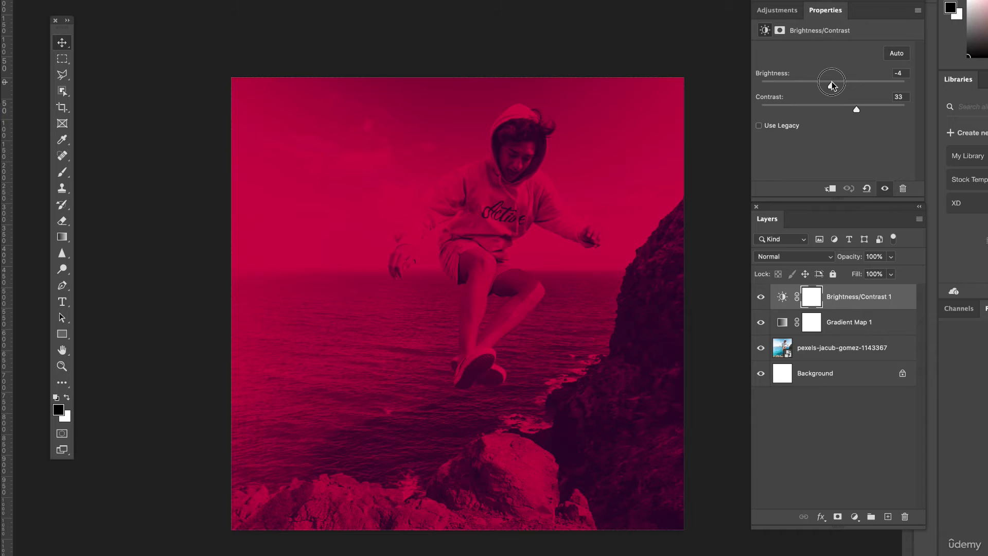
drag(831, 83, 825, 85)
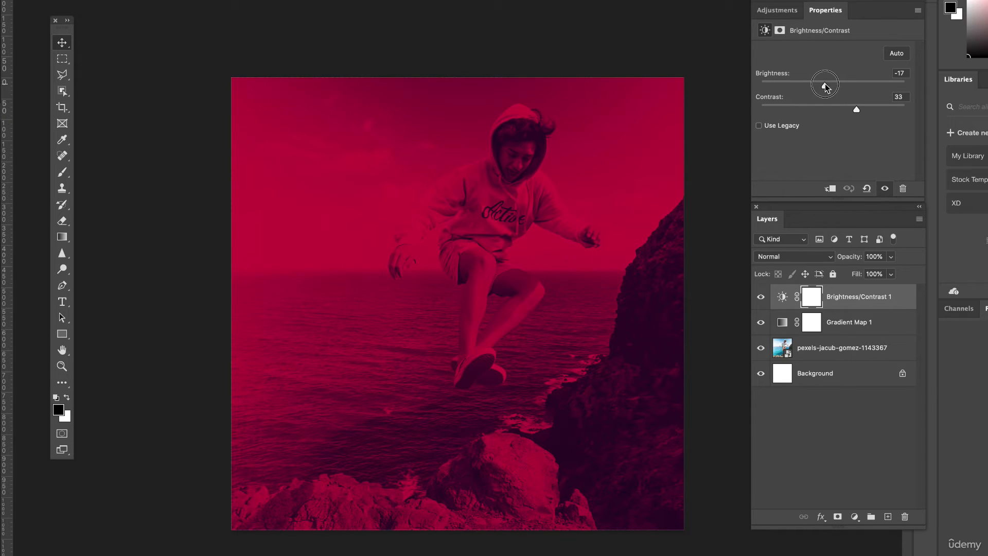
drag(823, 84, 828, 84)
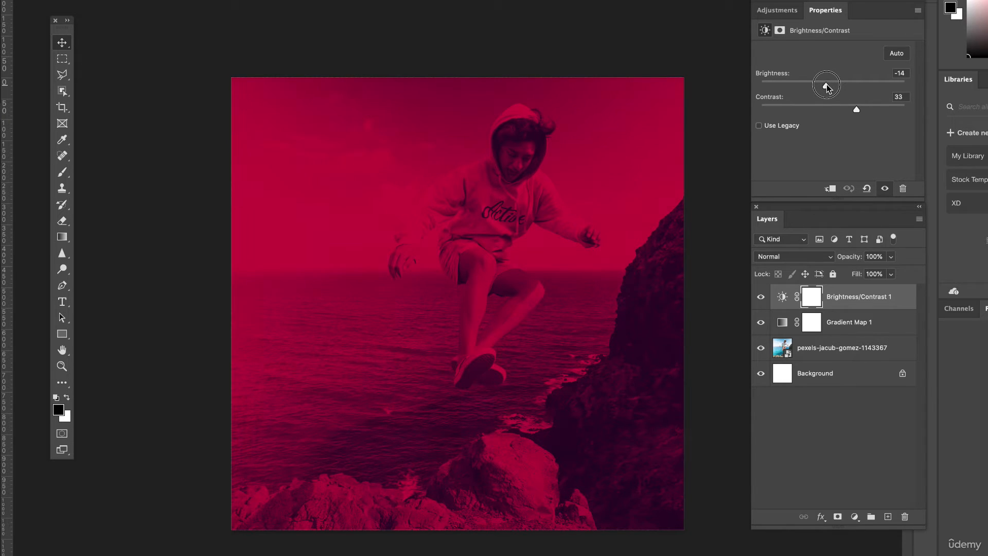
drag(856, 109, 880, 109)
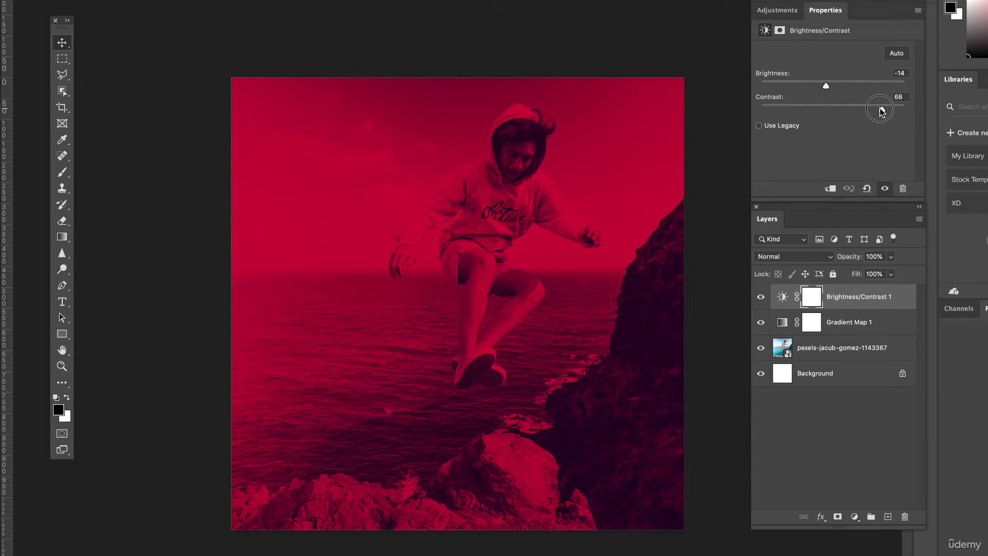
drag(880, 108, 877, 112)
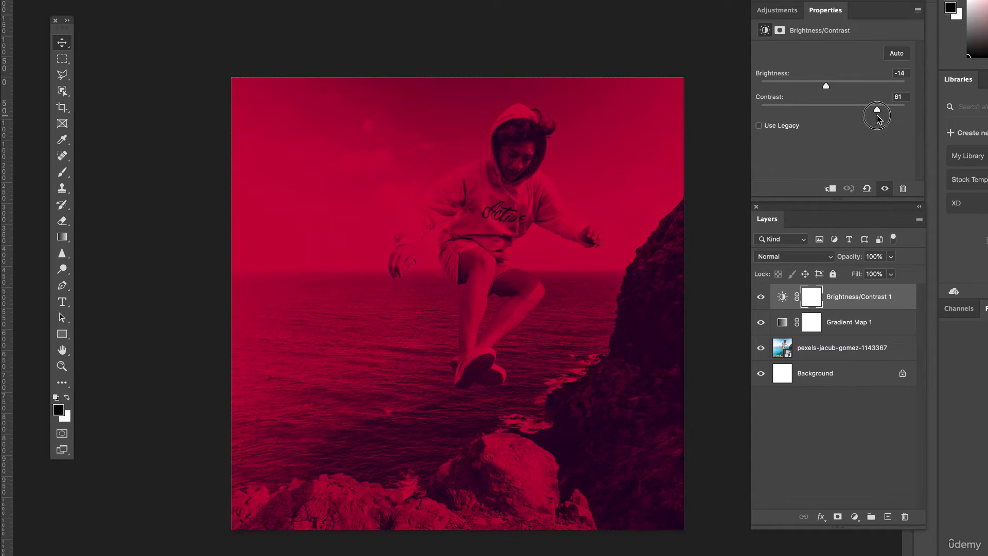
drag(877, 110, 870, 109)
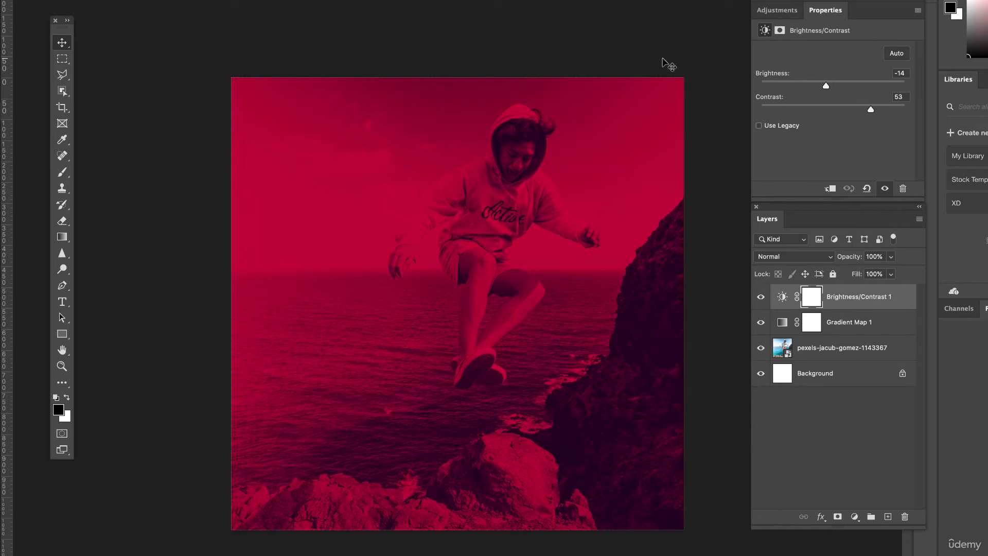
click(843, 347)
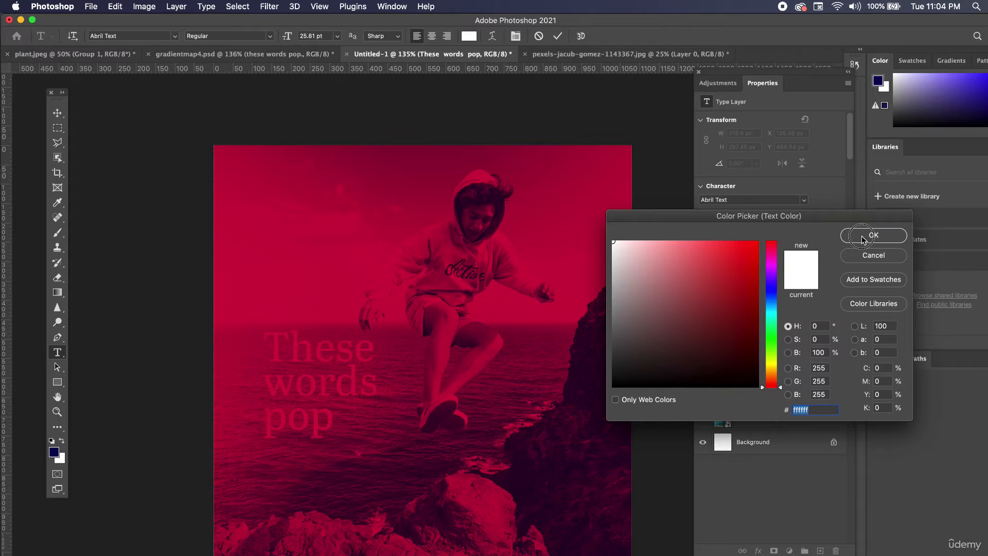
Set the 'These words pop' text colour to white.
click(873, 235)
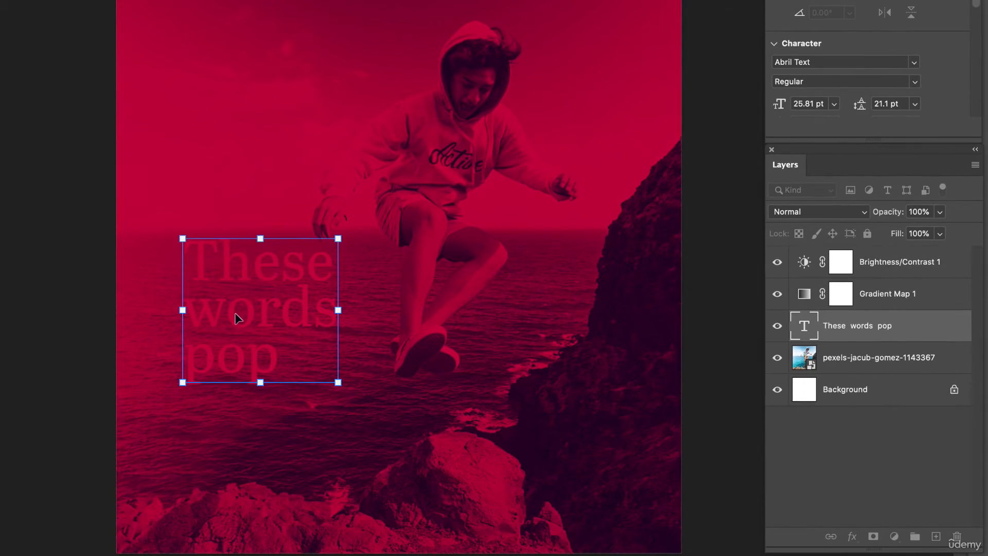
mouse_move(339, 348)
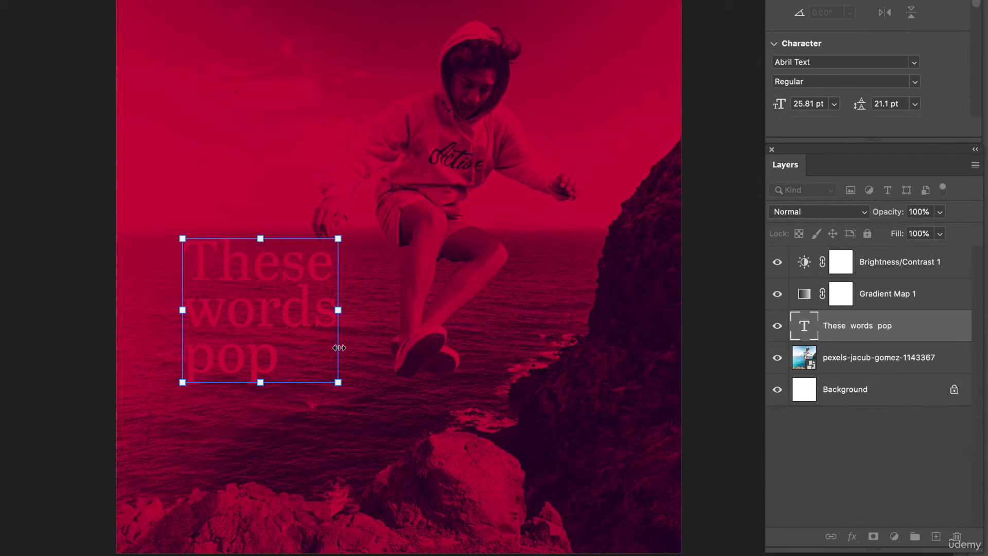
mouse_move(265, 272)
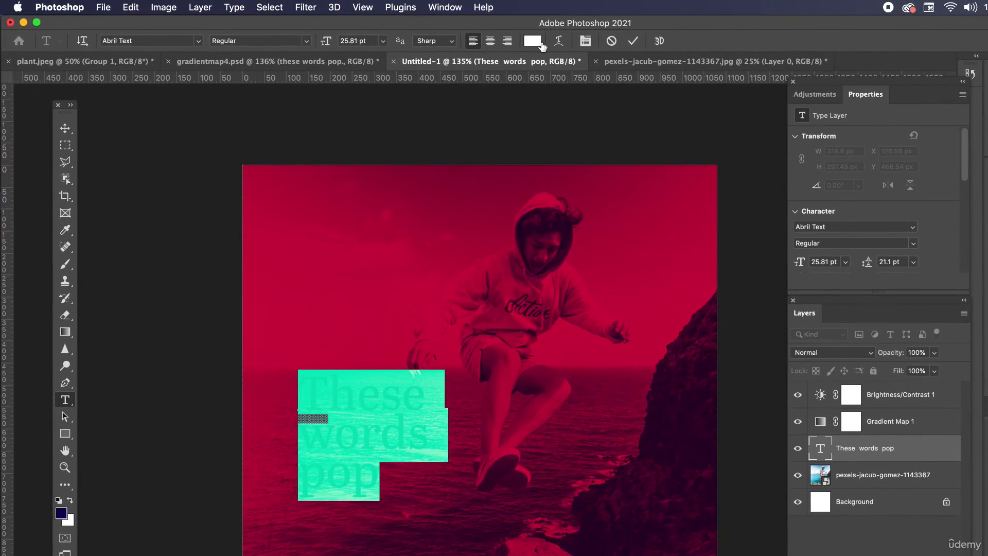
click(65, 128)
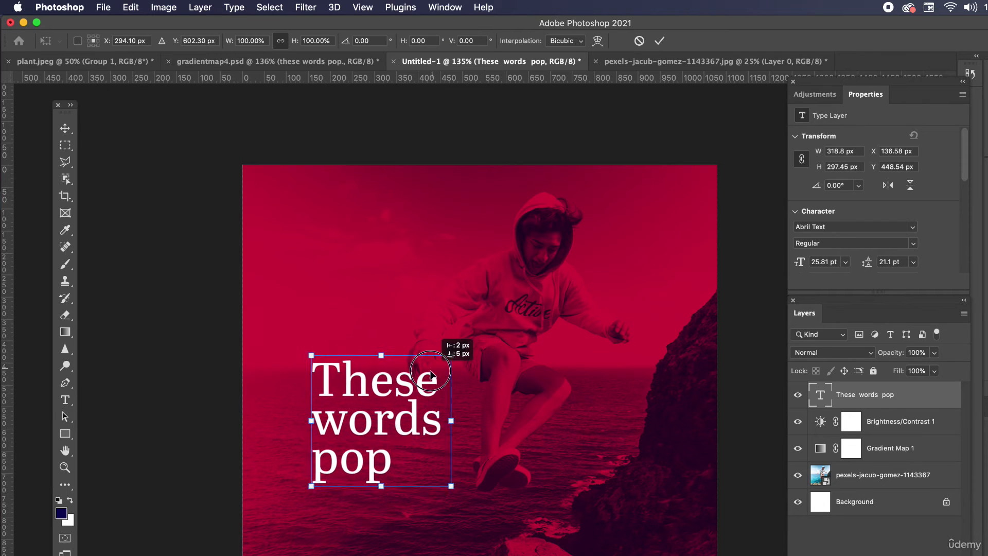
Move the 'These words pop' text block to its final spot left of the jumping boy.
drag(448, 354, 465, 345)
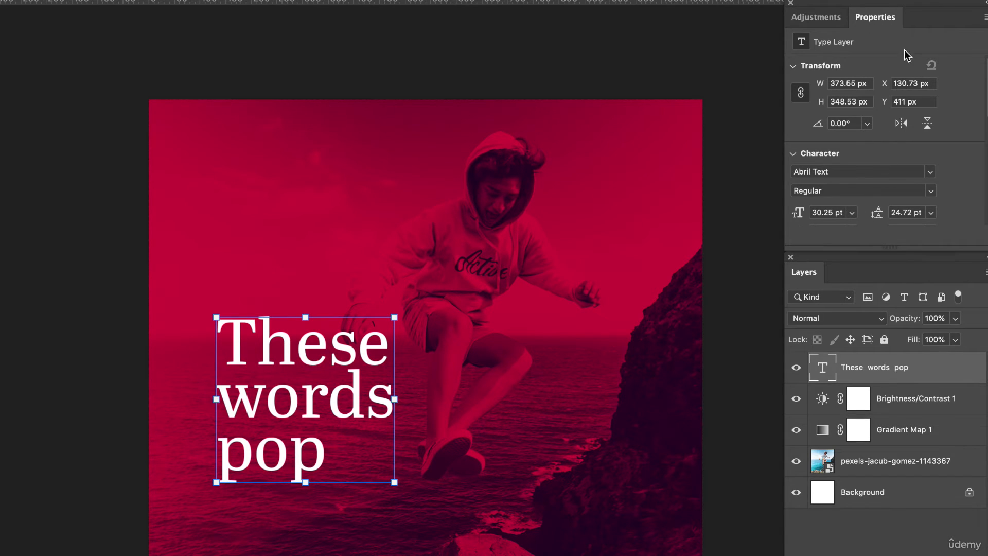
scroll(down, 3)
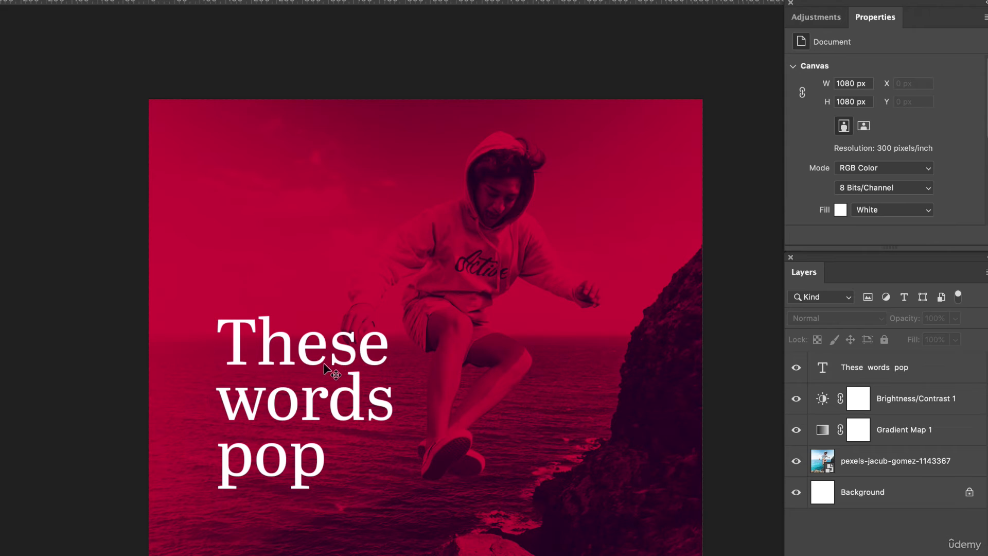
drag(322, 370, 315, 385)
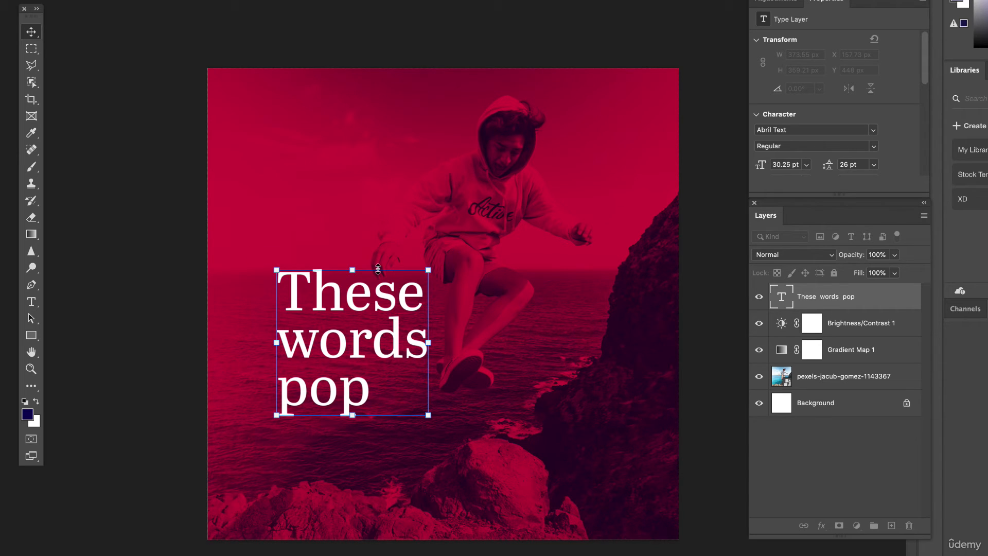
mouse_move(461, 283)
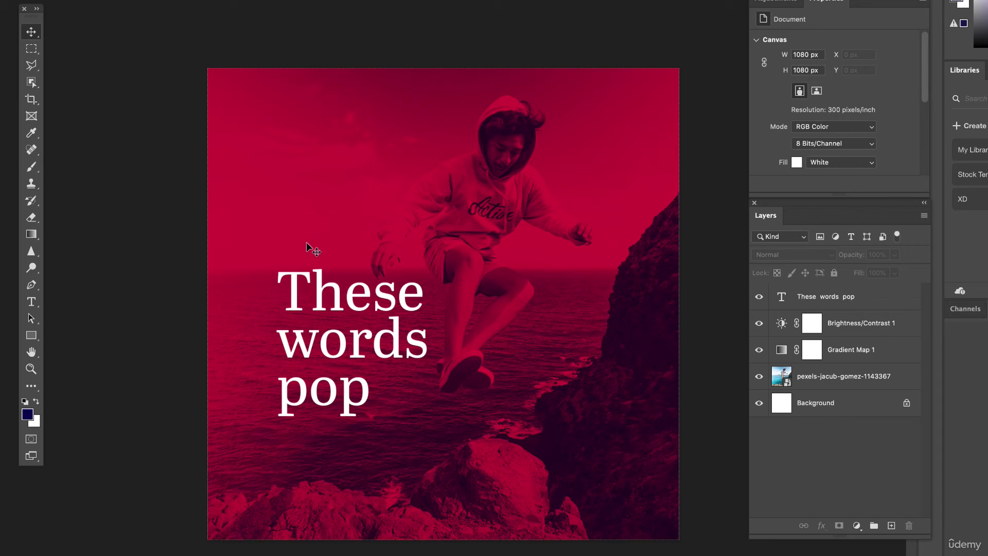
Draw a thin 9×190 px white rectangle bar above the text.
click(31, 335)
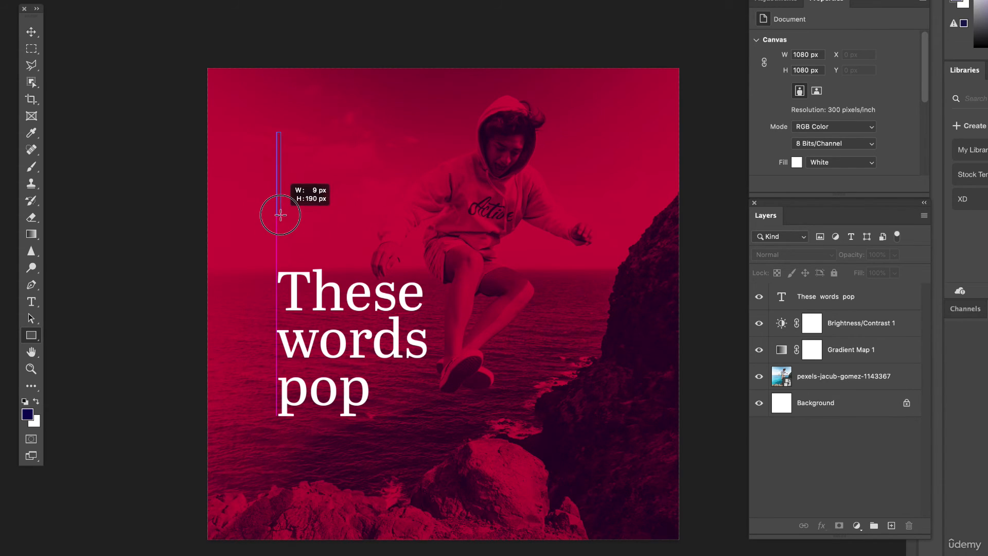
click(796, 132)
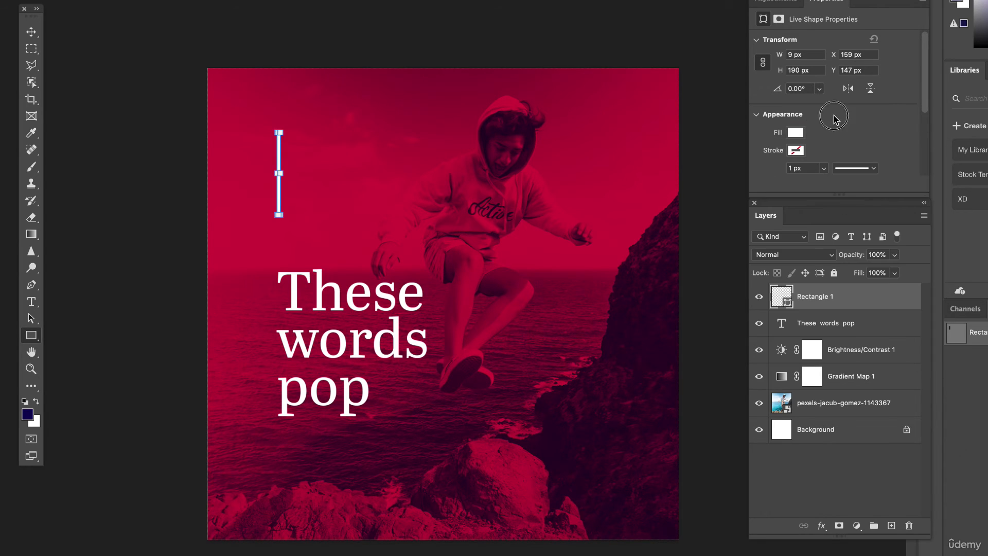
click(279, 173)
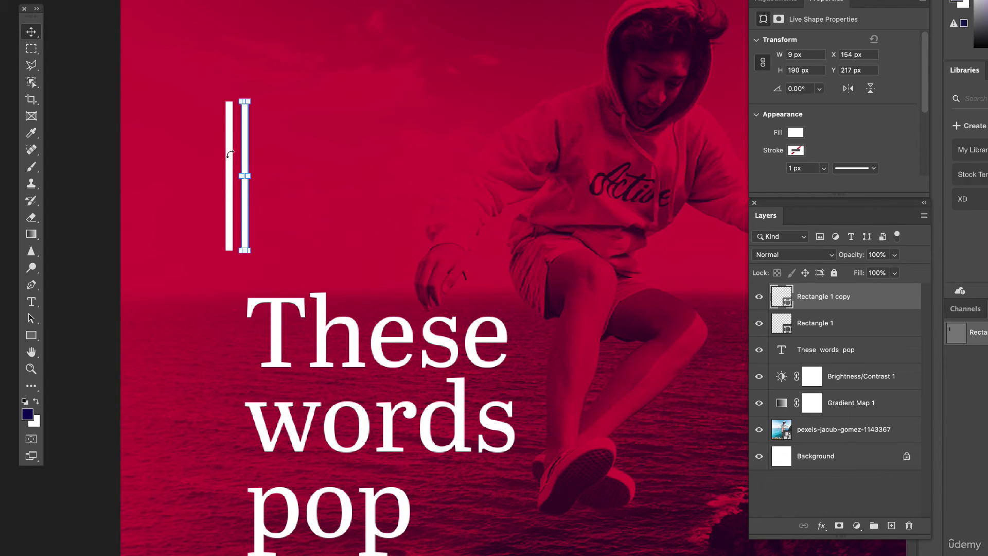
mouse_move(847, 330)
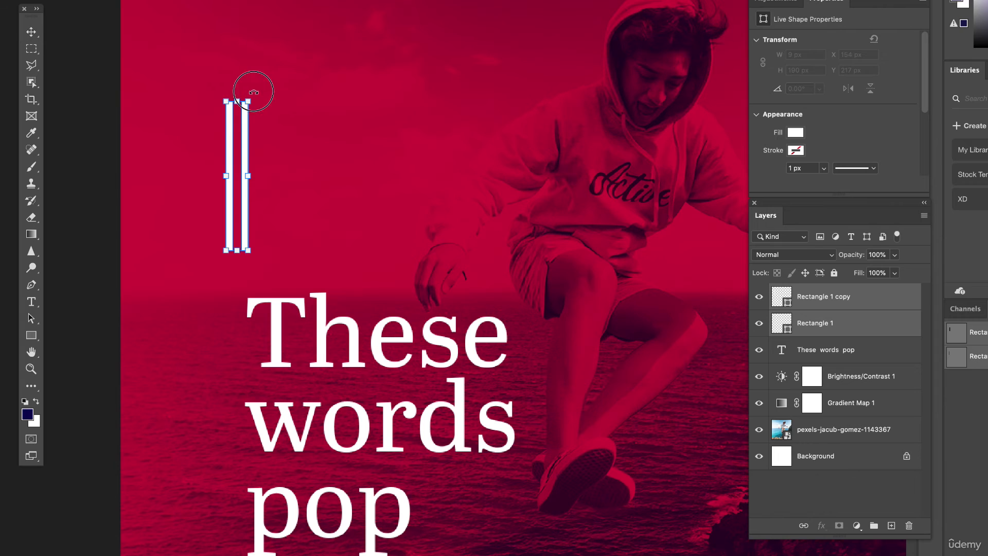
Rotate both white bars to 50° and move the second bar below-right of 'pop'.
drag(251, 90, 286, 152)
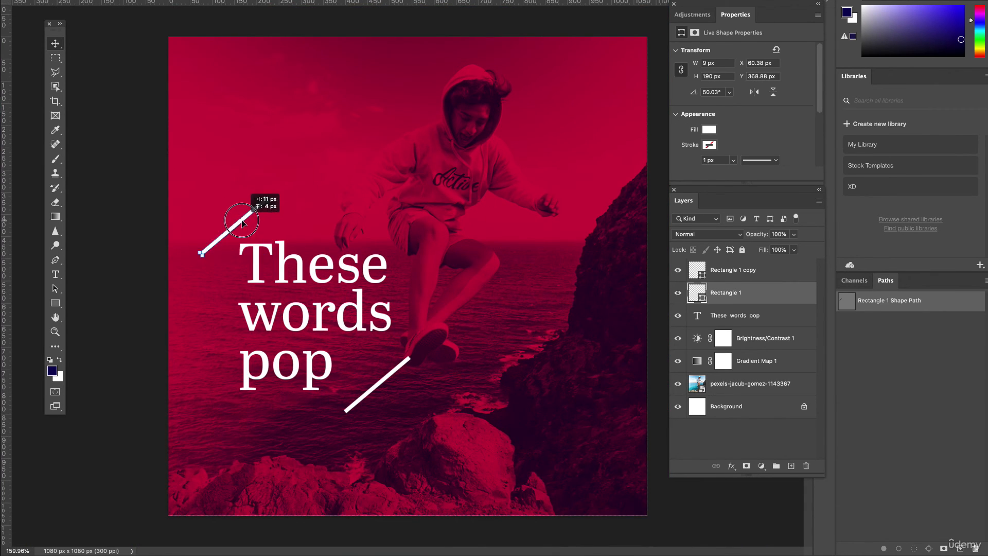
drag(243, 223, 375, 385)
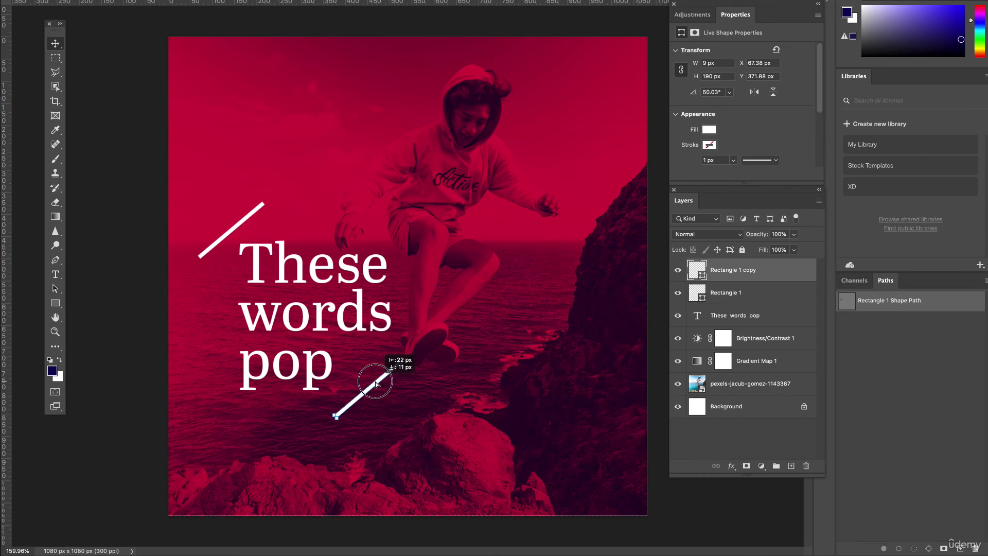